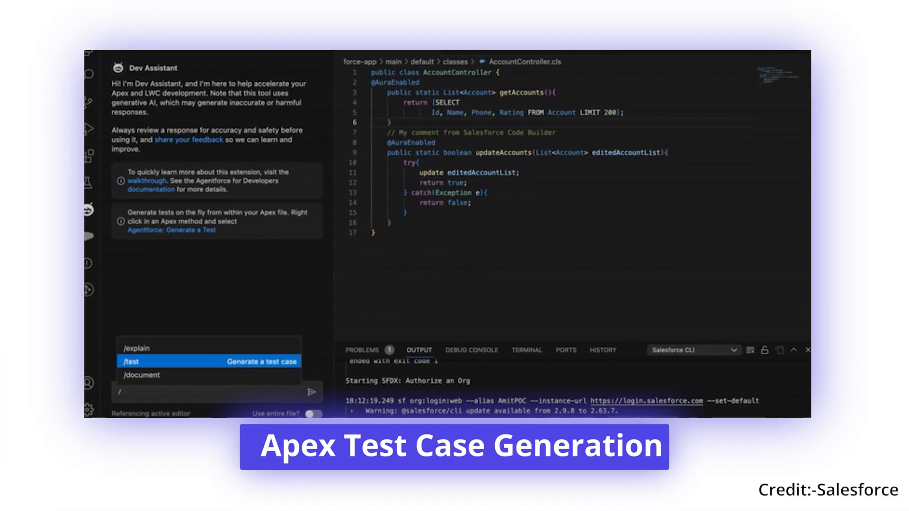
- Focus the Dev Assistant chat box and enter / to list the slash commands
click(131, 362)
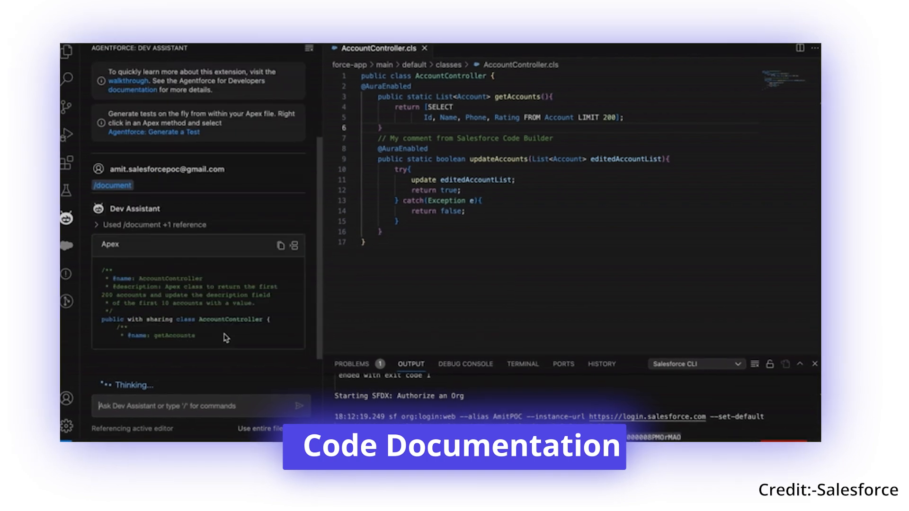
text(/)
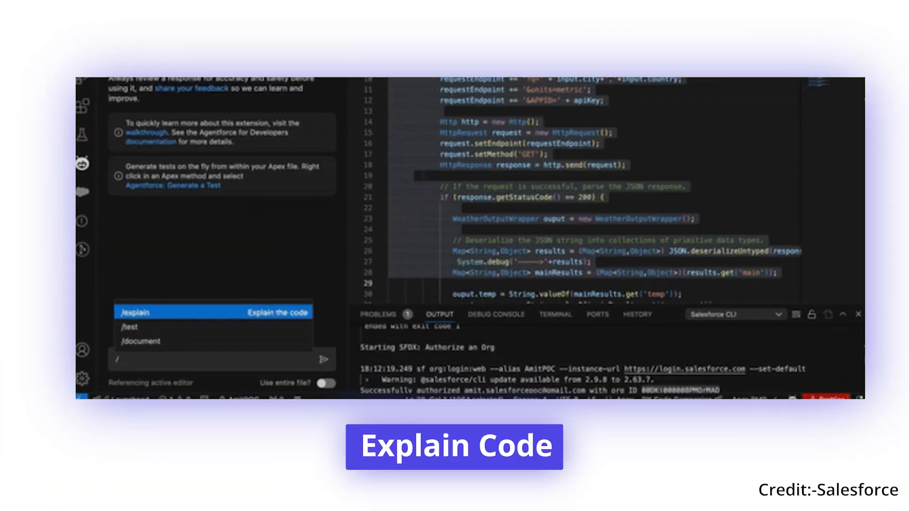
- Choose /explain for the weather request code and submit the Dev Assistant request
click(136, 312)
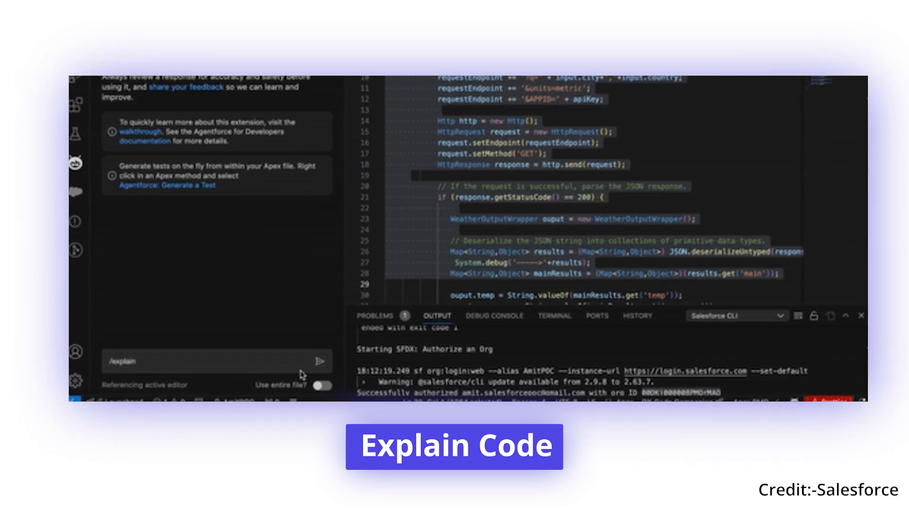
click(637, 316)
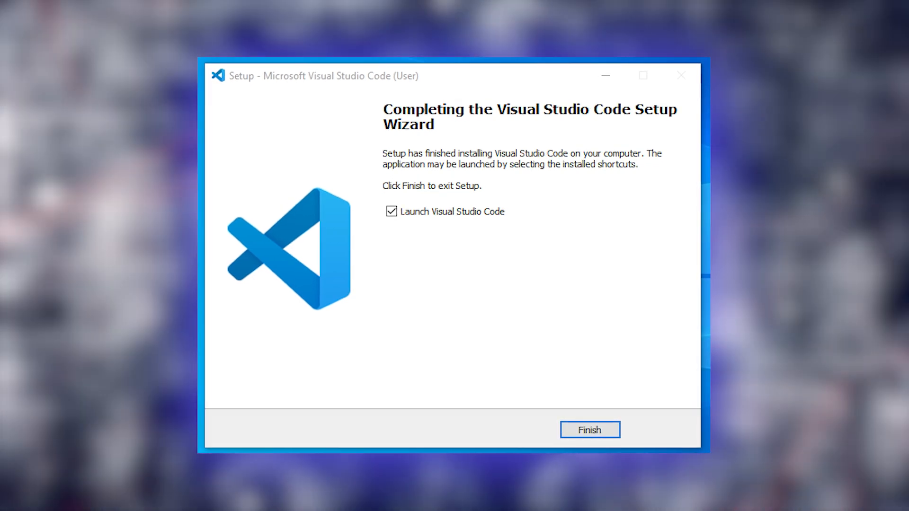
- Click Finish in the setup wizard to complete installation and launch Visual Studio Code
click(589, 430)
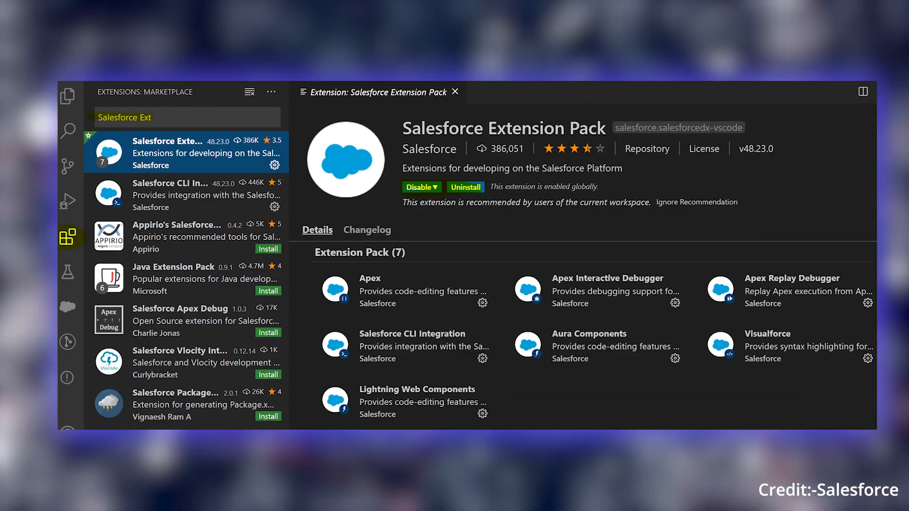